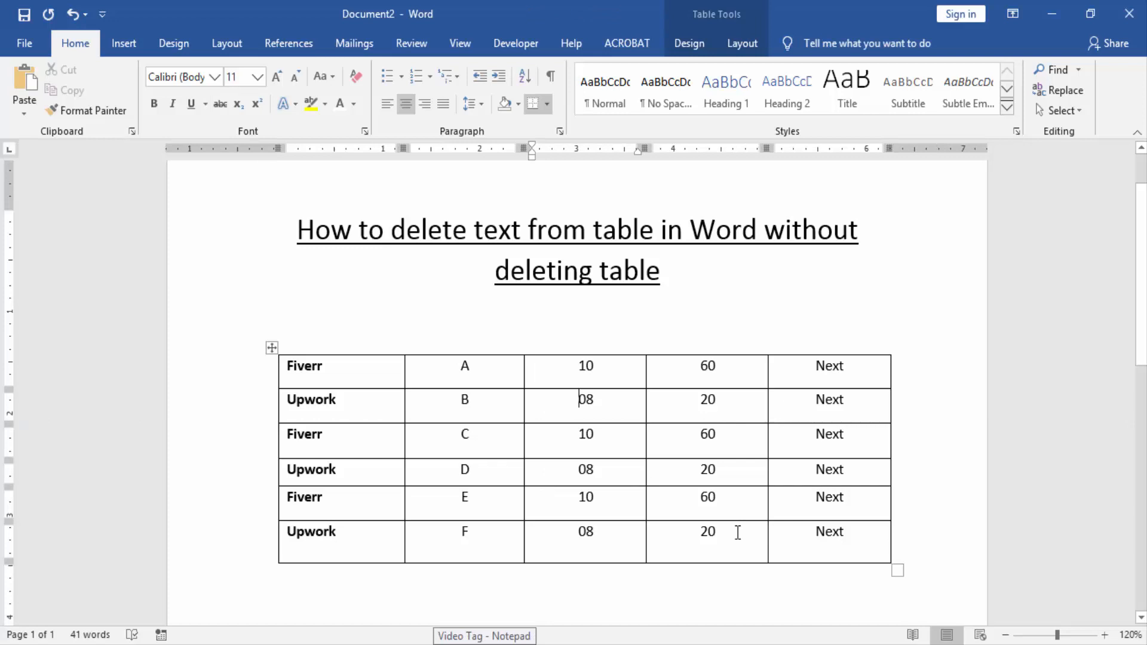
Select the entire table of Fiverr and Upwork entries via its move handle.
{"action": "left_click", "coordinate": [271, 347]}
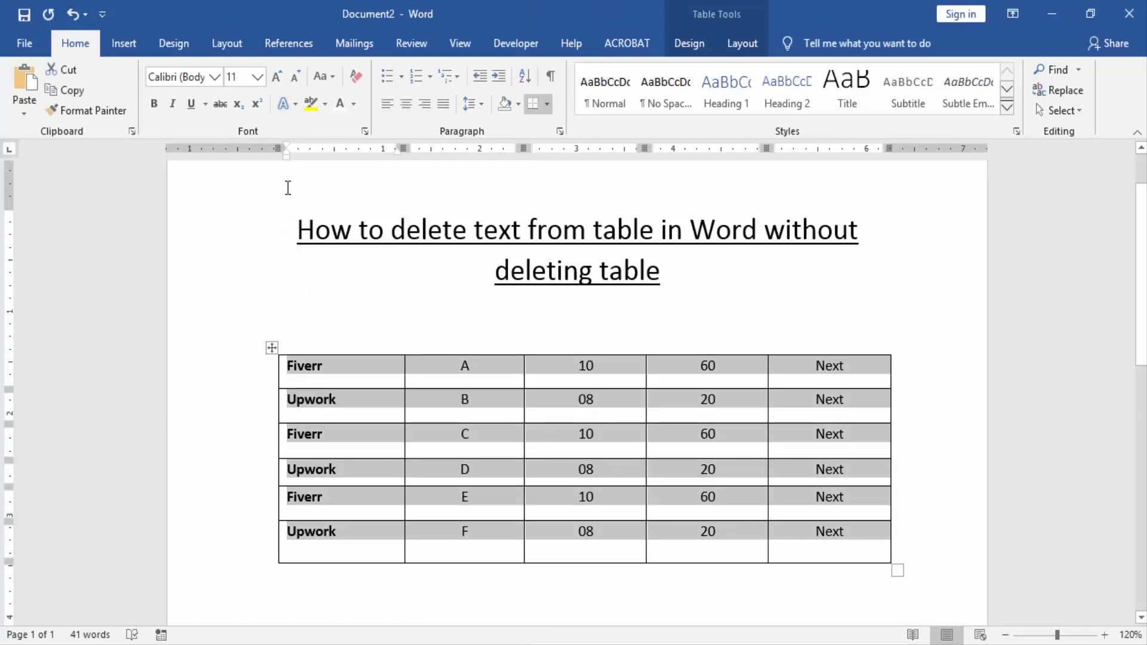
Set the table text's font colour to White and deselect to reveal the empty-looking grid.
{"action": "left_click", "coordinate": [354, 103]}
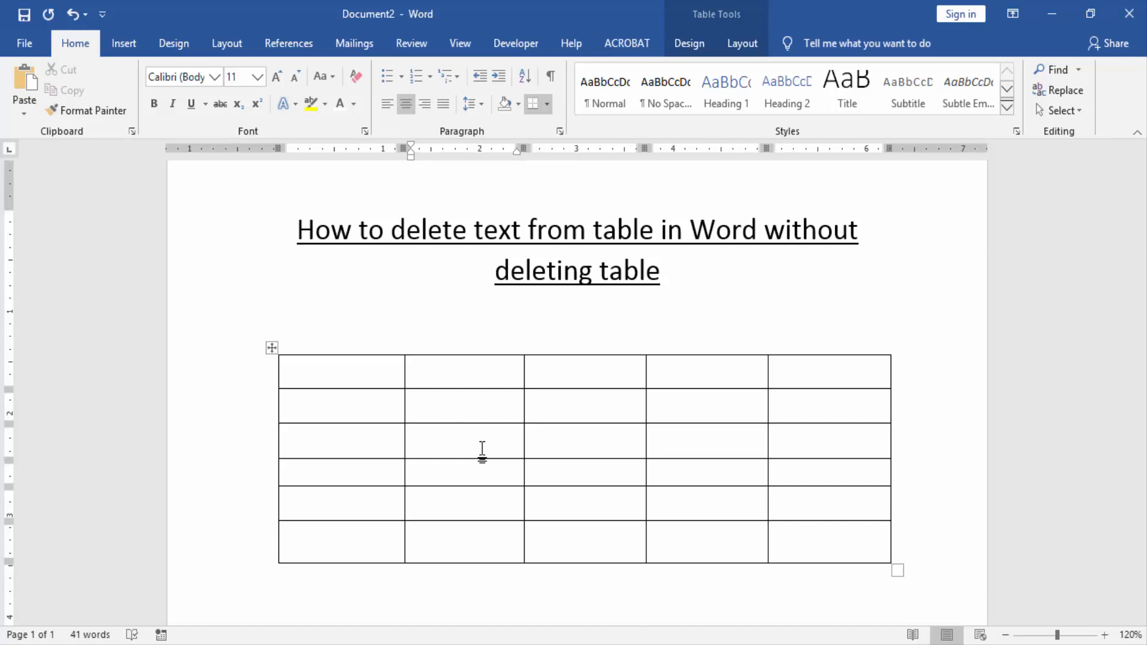
{"action": "left_click", "coordinate": [468, 438]}
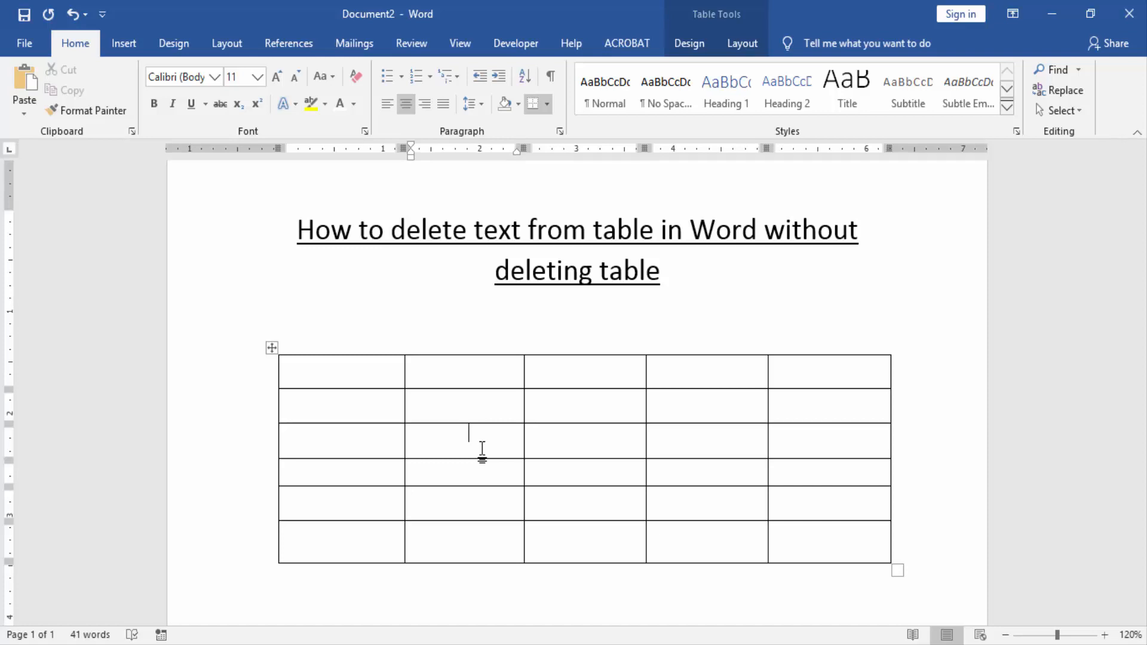